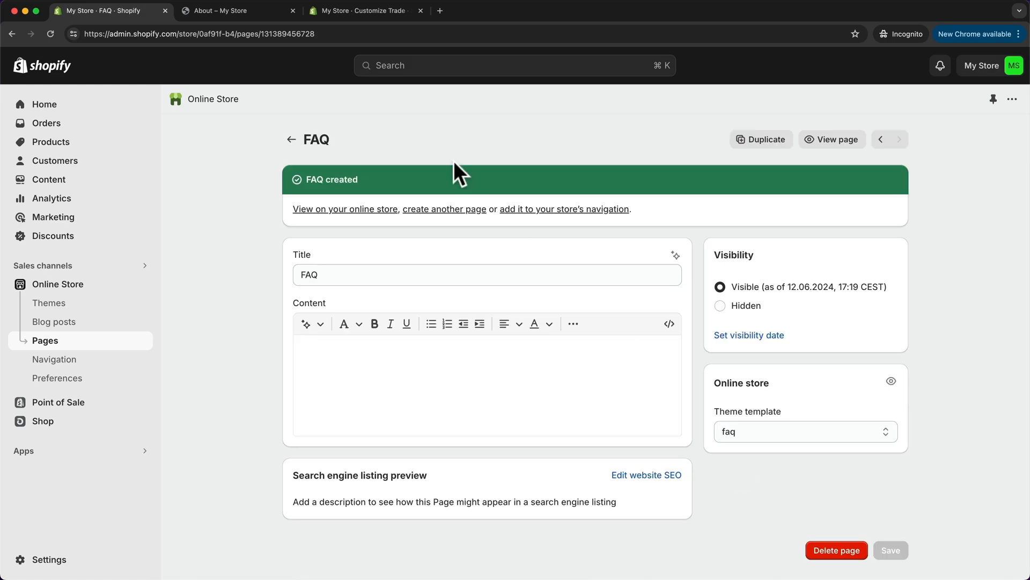
- Switch to the theme editor and list the available page templates
left_click(365, 11)
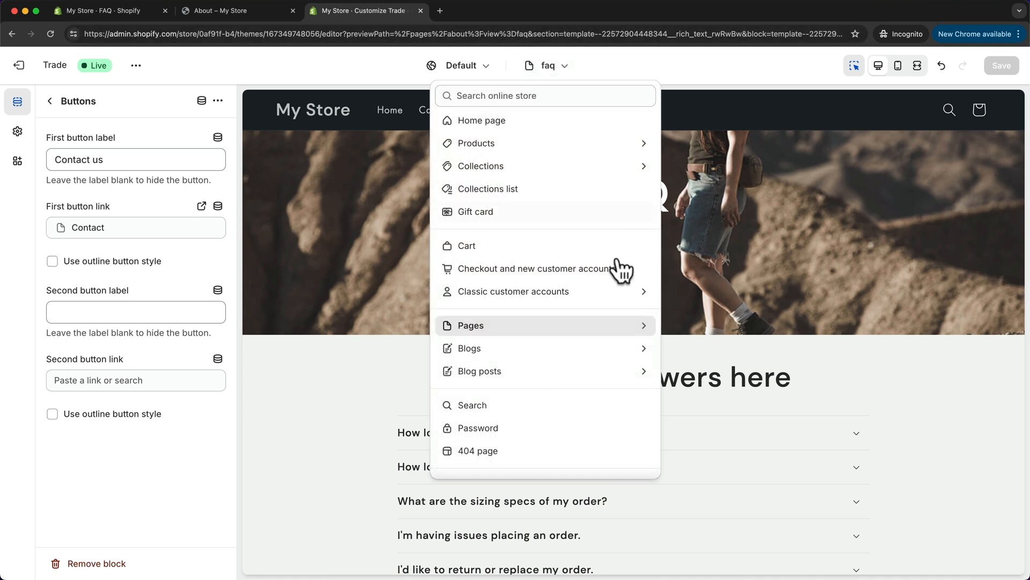
left_click(470, 325)
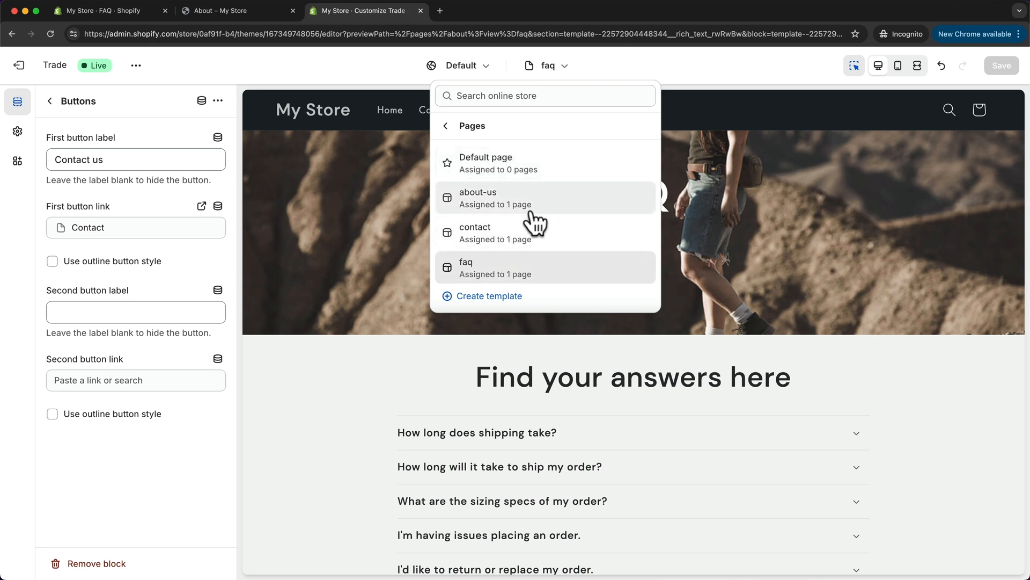
mouse_move(548, 247)
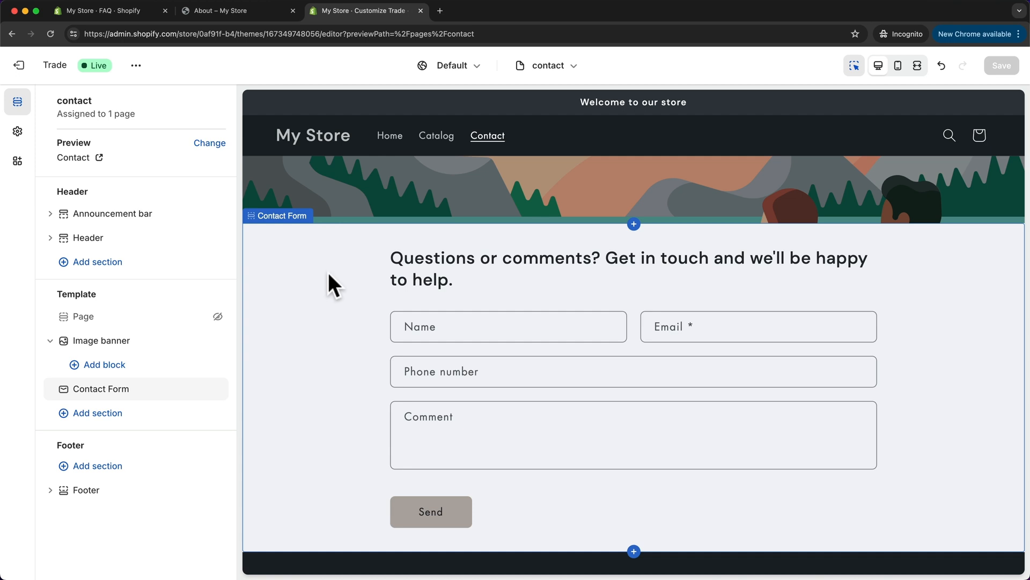
mouse_move(573, 431)
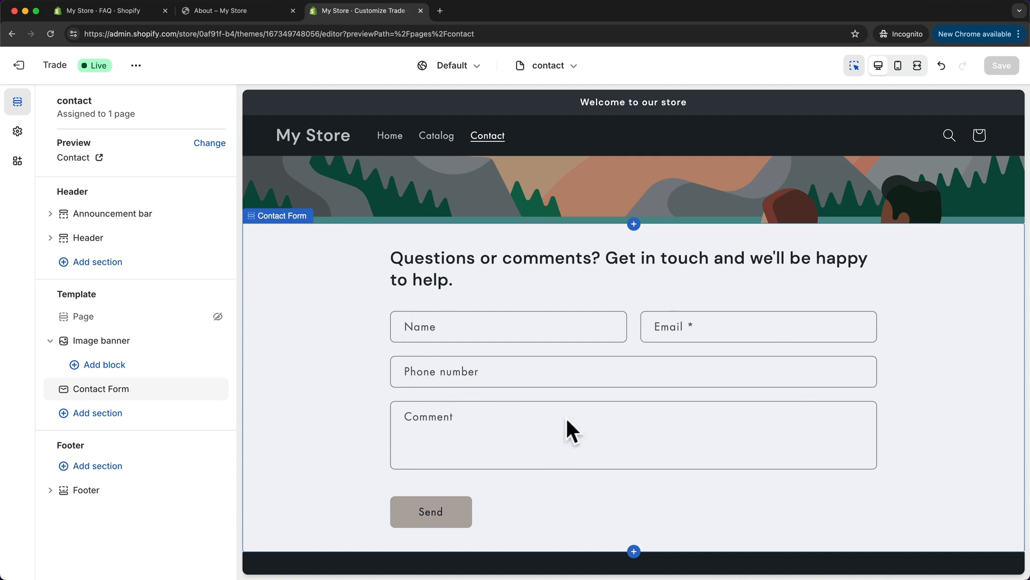
mouse_move(373, 360)
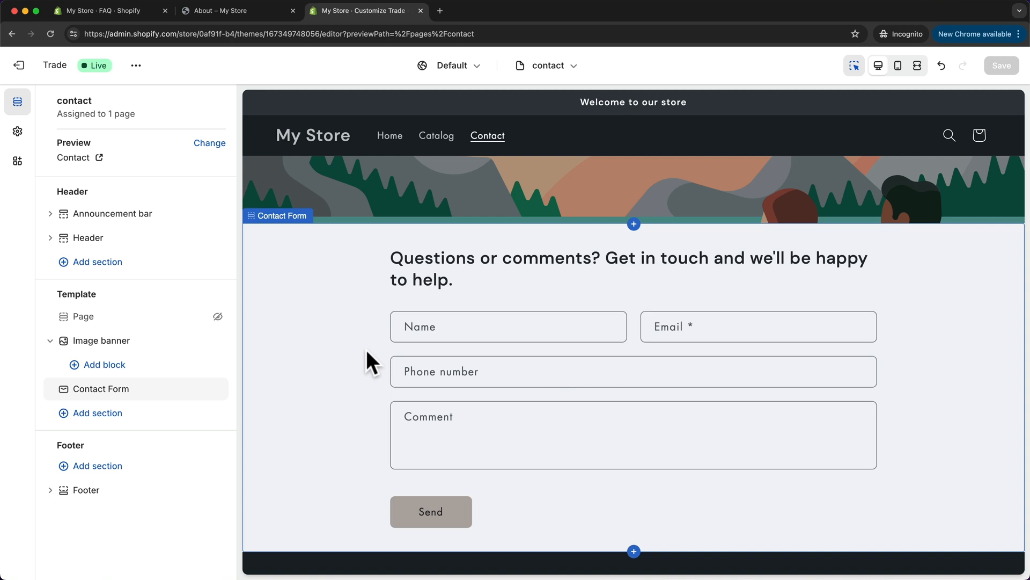
mouse_move(768, 250)
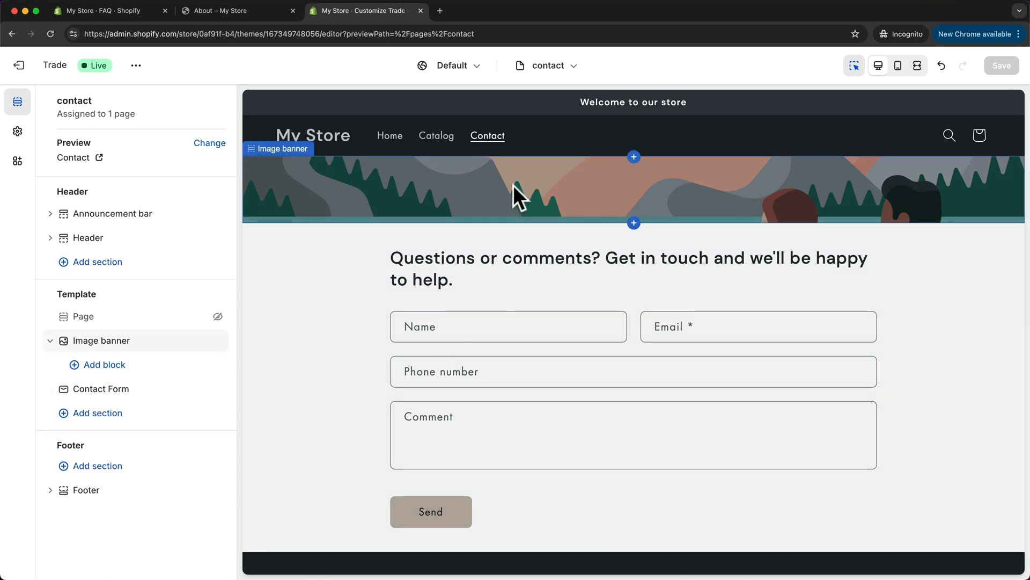
left_click(101, 389)
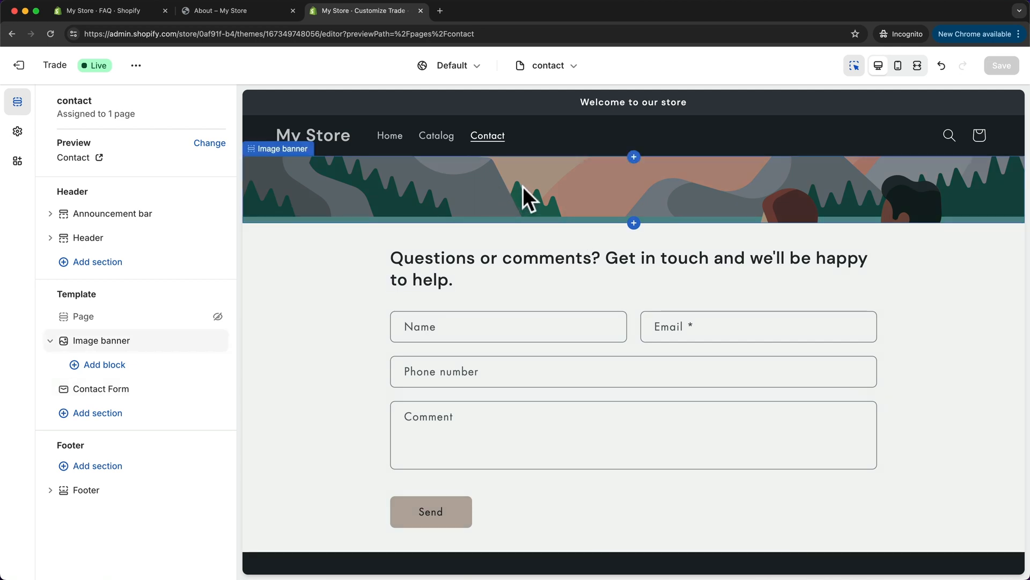
- Set the image banner height to Small and the overlay opacity to 50%
left_click(526, 189)
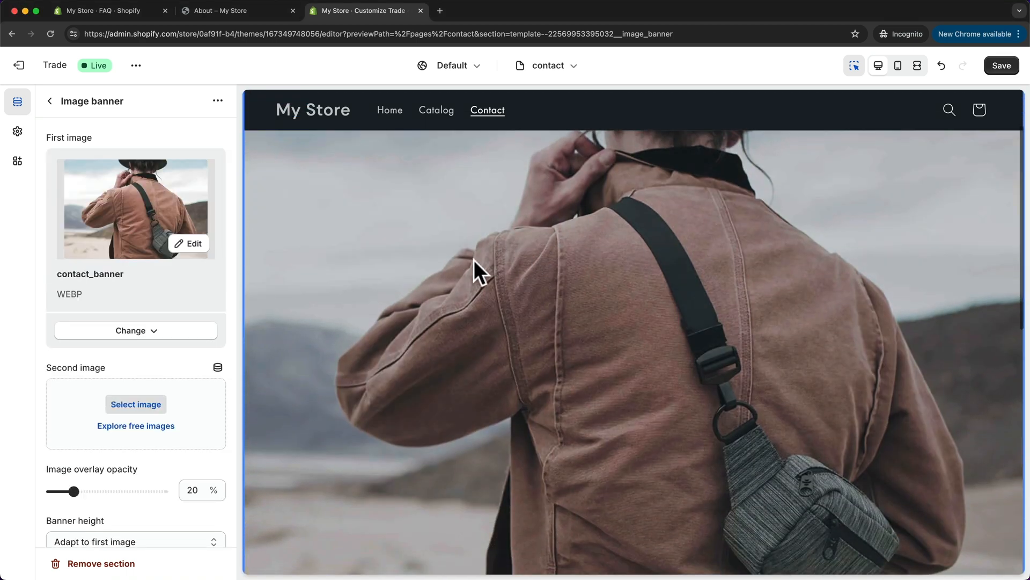
scroll("down", 3)
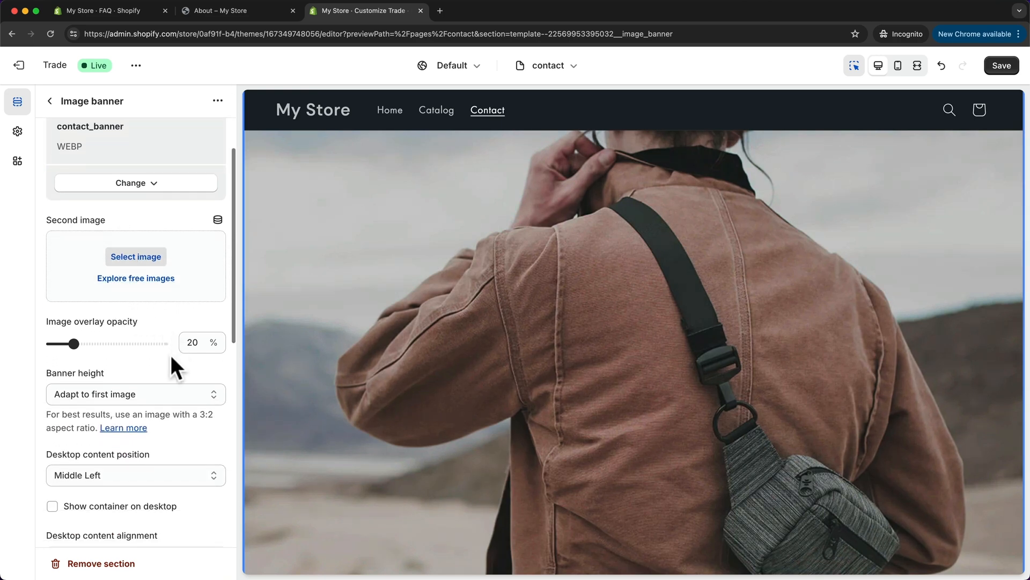
left_click(135, 394)
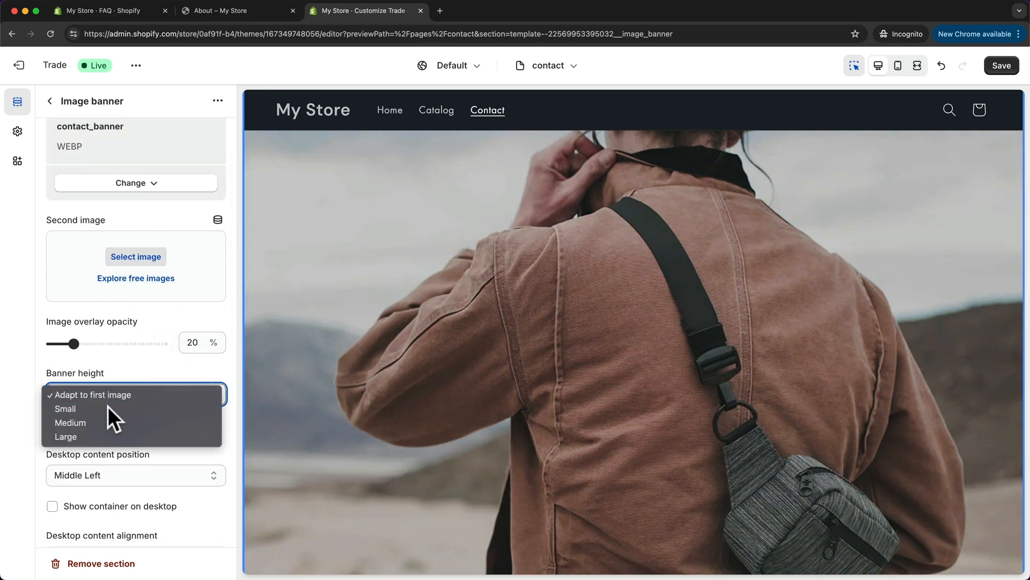
left_click(65, 408)
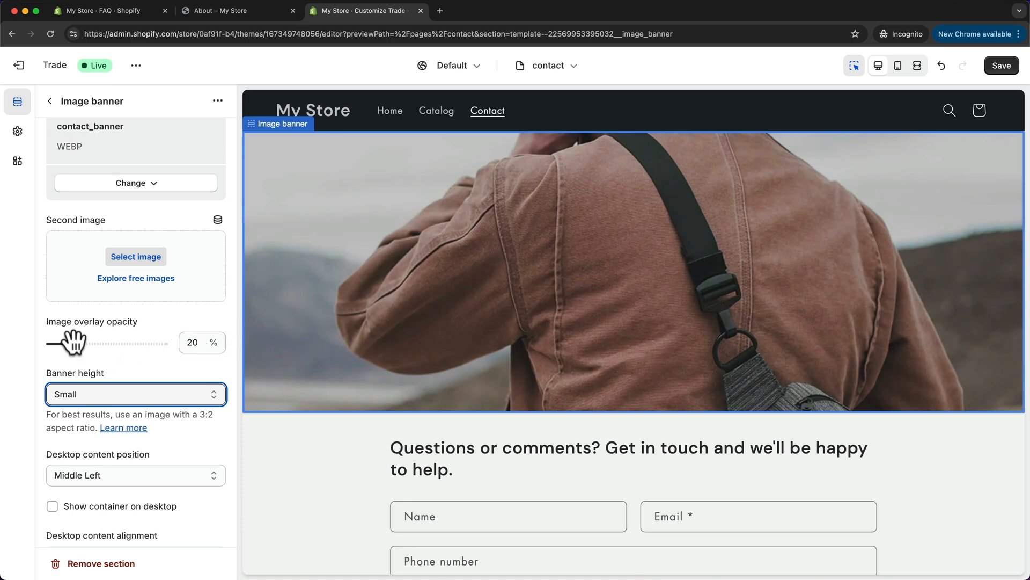
left_click_drag(72, 342, 102, 343)
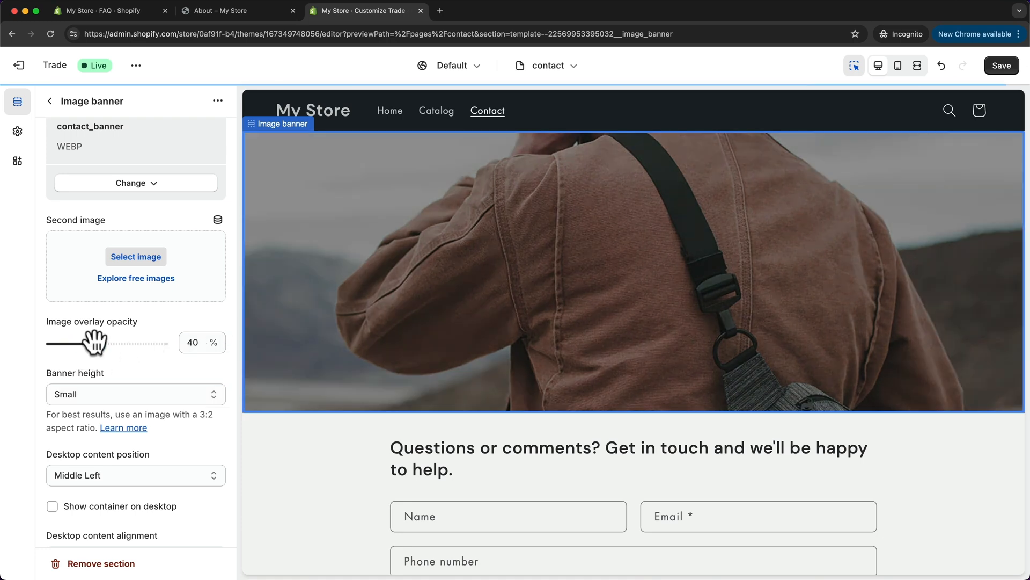
left_click_drag(83, 344, 107, 343)
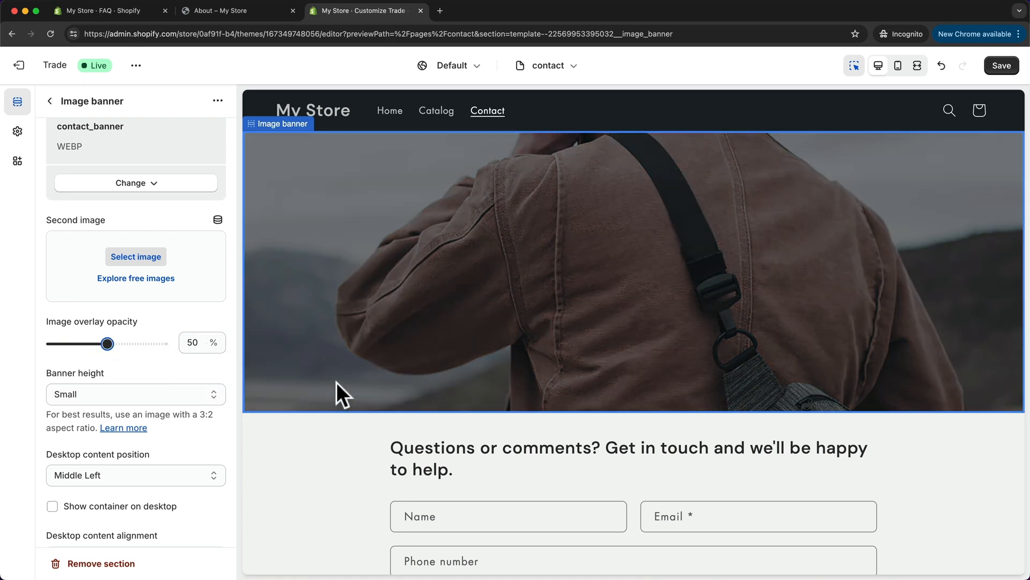
mouse_move(614, 280)
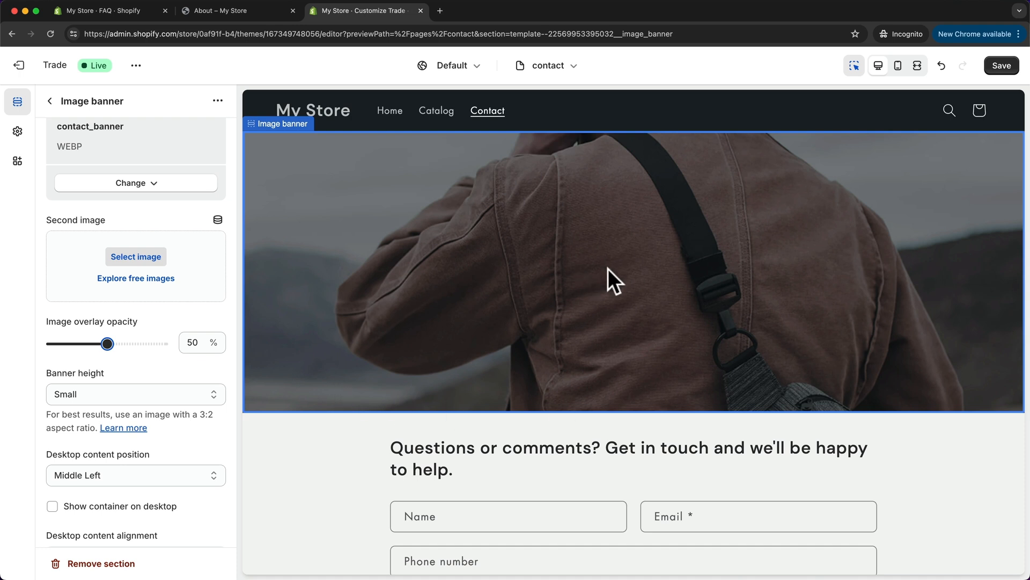
mouse_move(56, 115)
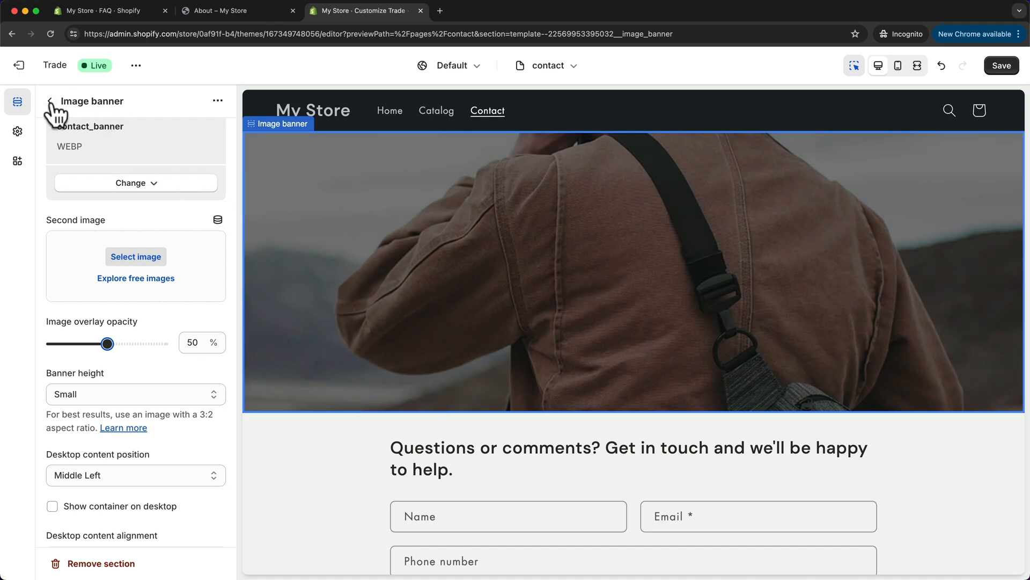
- Add a Heading block to the image banner
left_click(51, 102)
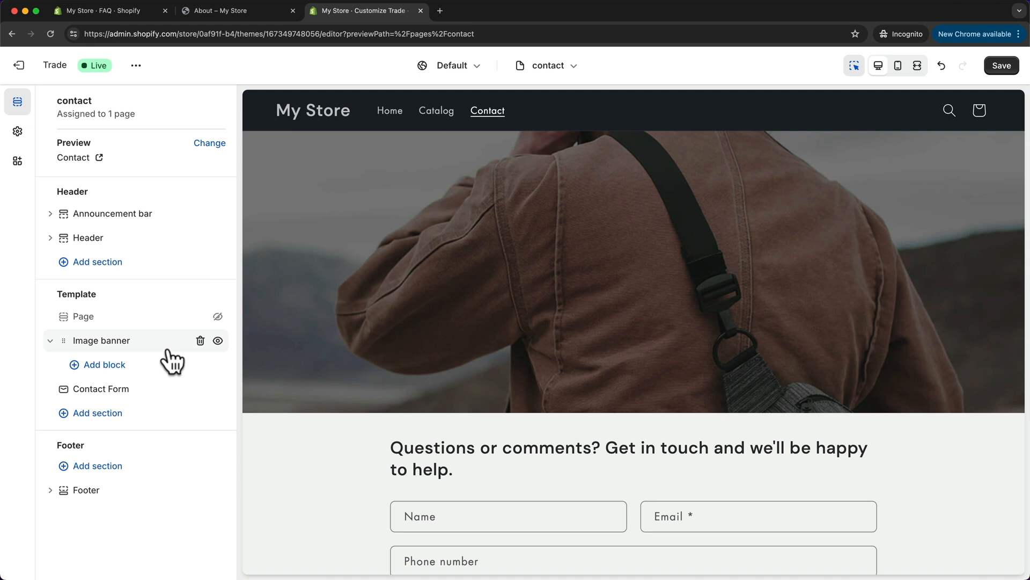
left_click(97, 364)
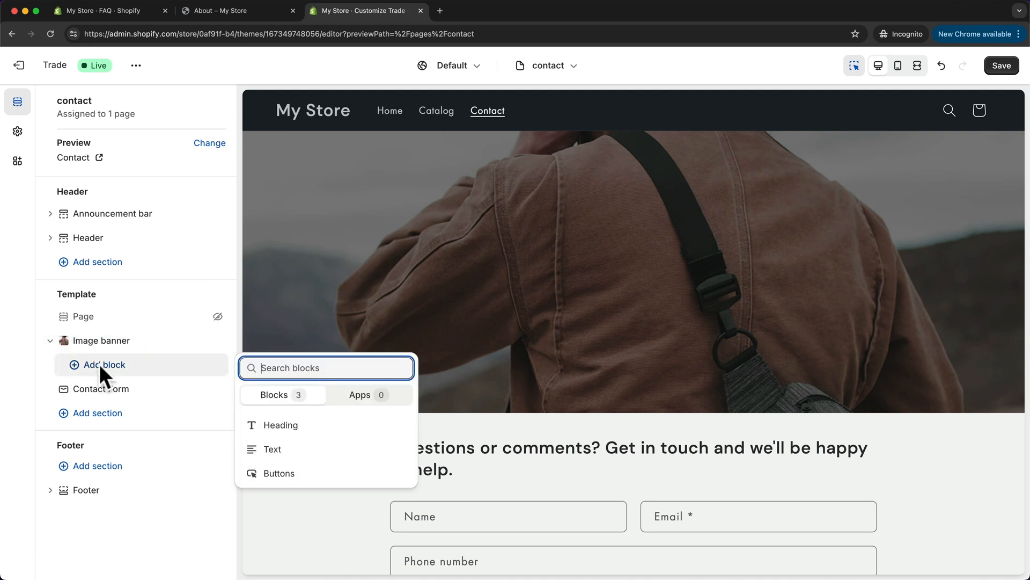
left_click(280, 425)
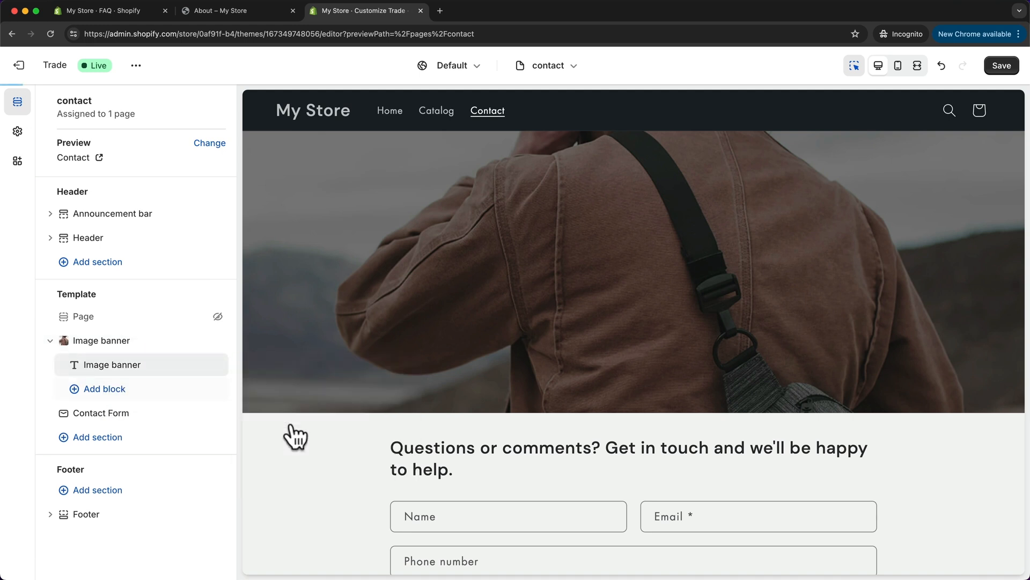
left_click(113, 365)
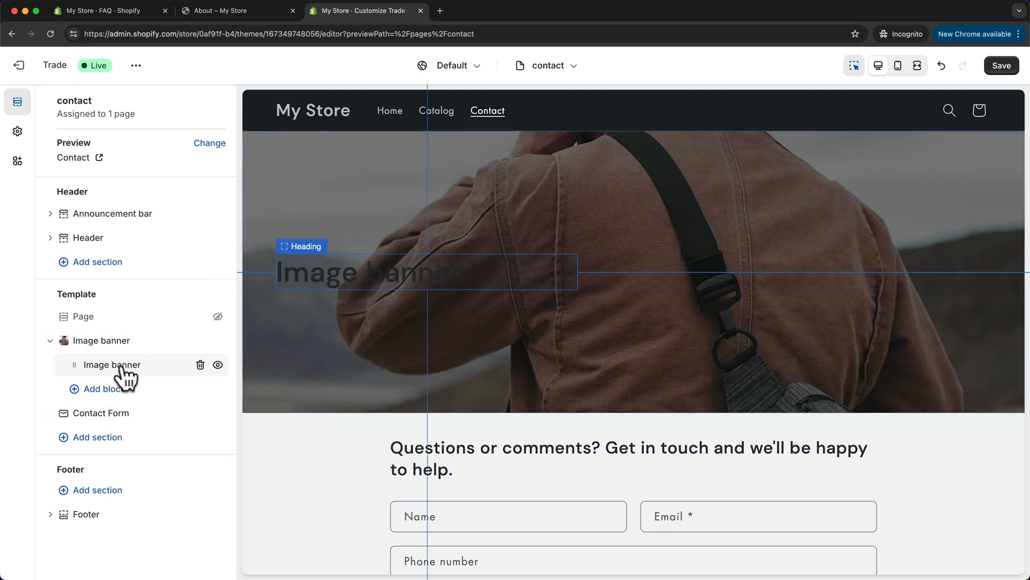
- Make the heading read 'Contact' in Large size and bold
left_click(112, 365)
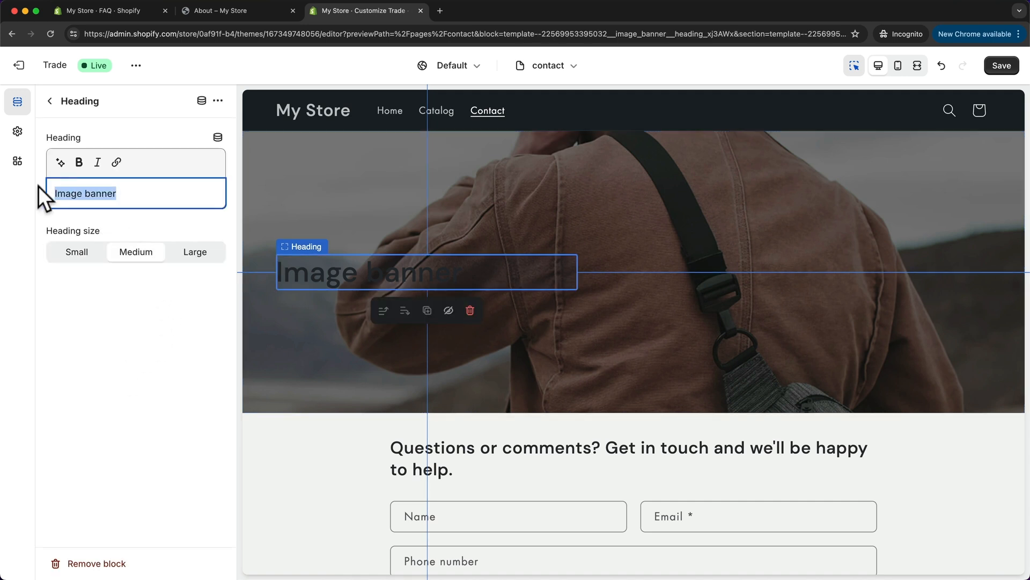
type("Contact")
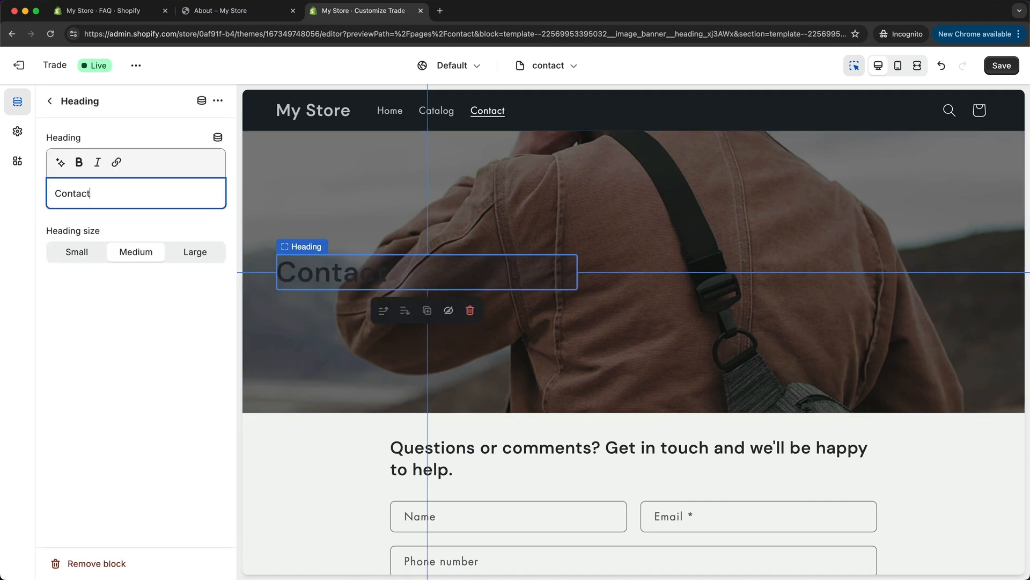
left_click(194, 251)
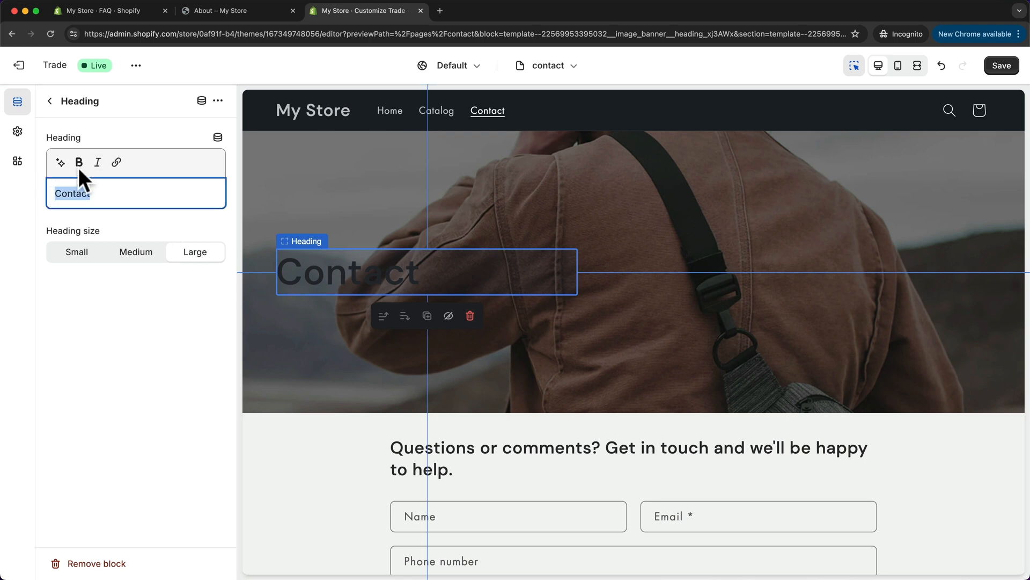
left_click(78, 162)
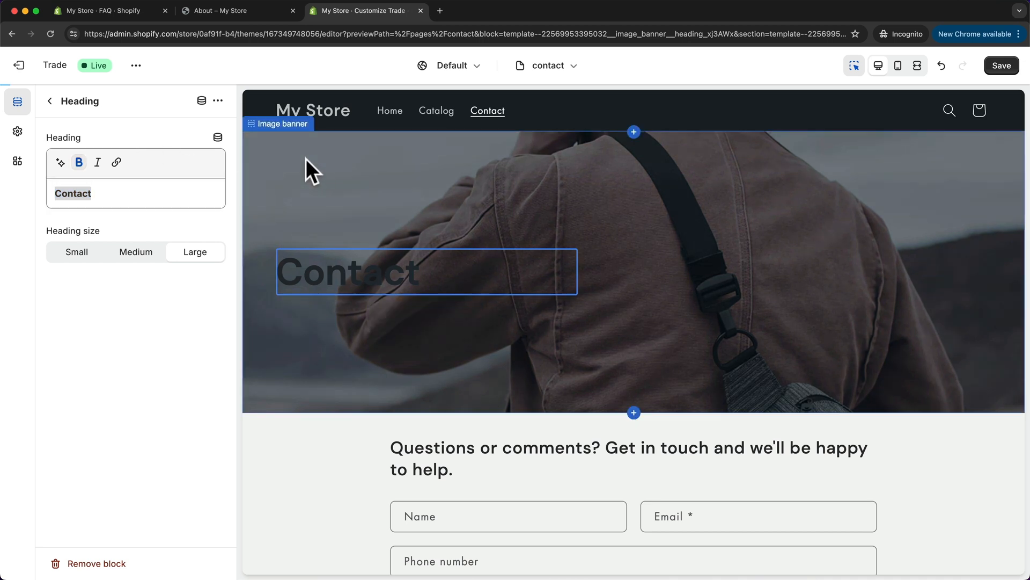
- Position the banner content Middle Center with centre text alignment
left_click(49, 100)
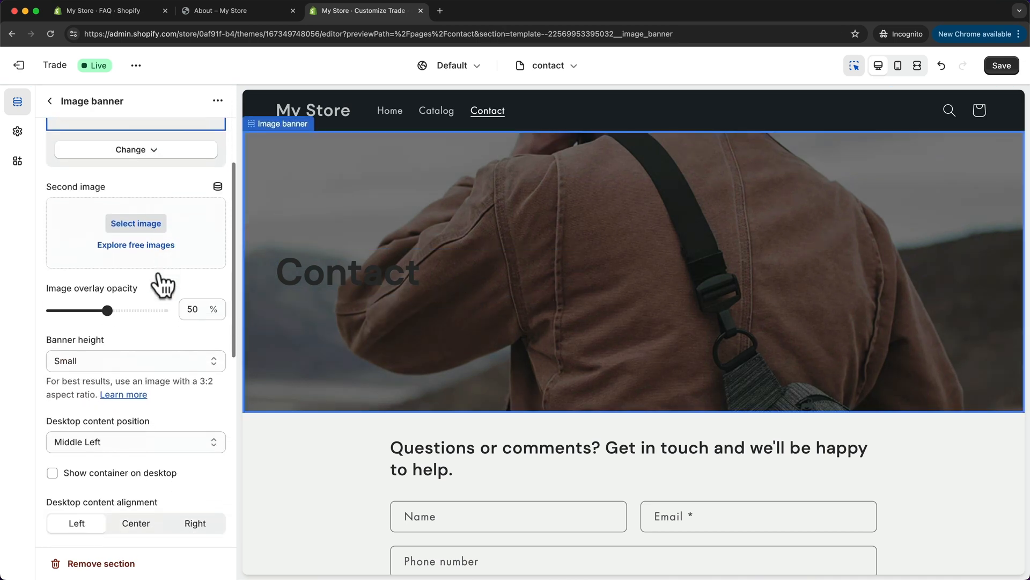
scroll("down", 3)
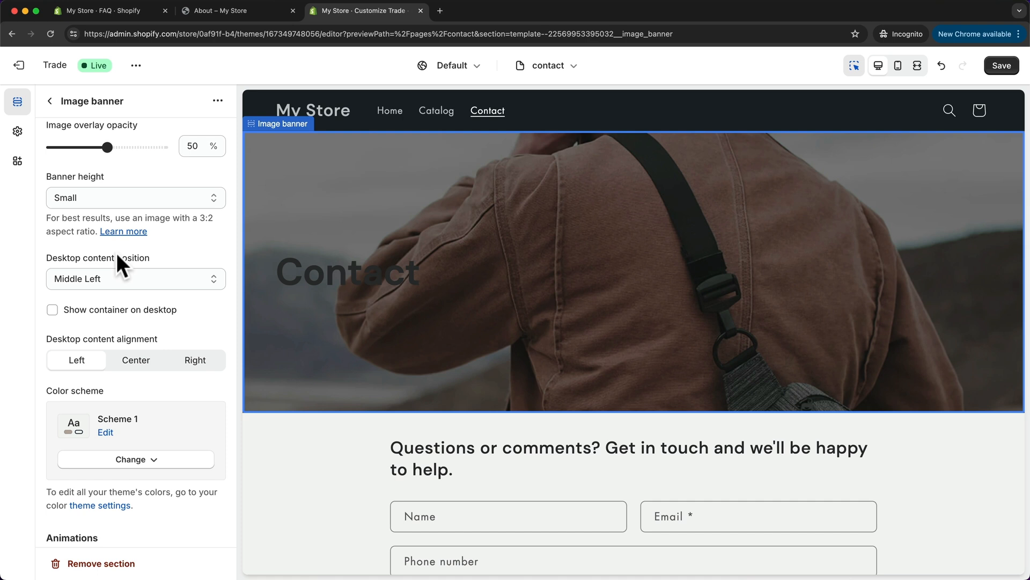
left_click(135, 278)
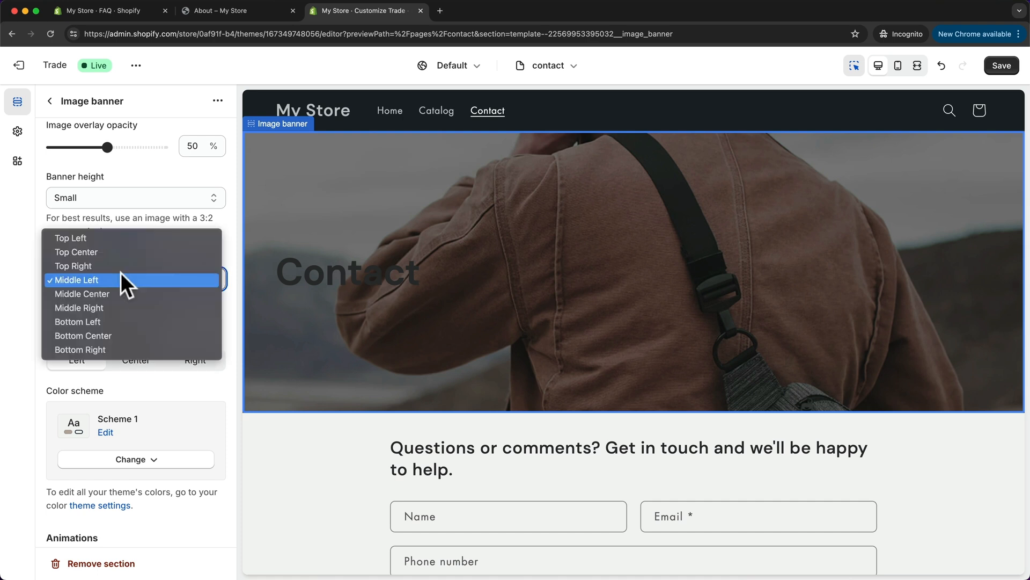
left_click(82, 295)
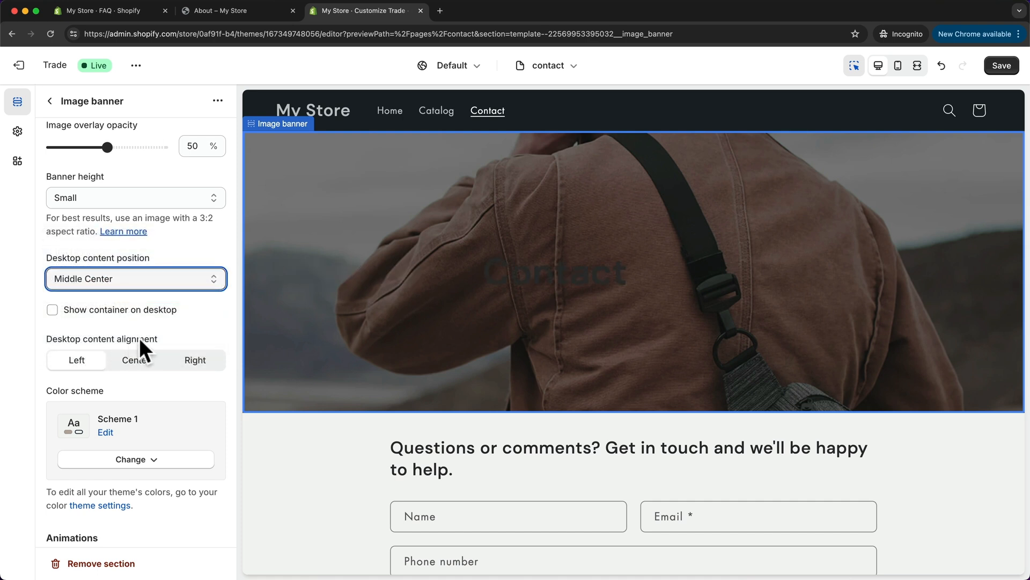
left_click(137, 360)
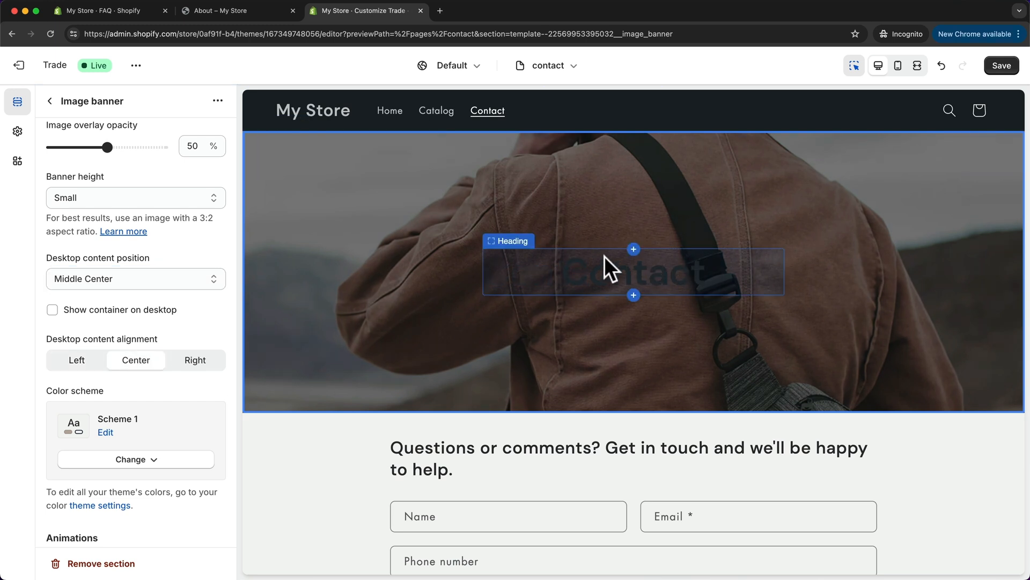
- Apply colour Scheme 4 for white text, save and return to the admin
left_click(137, 459)
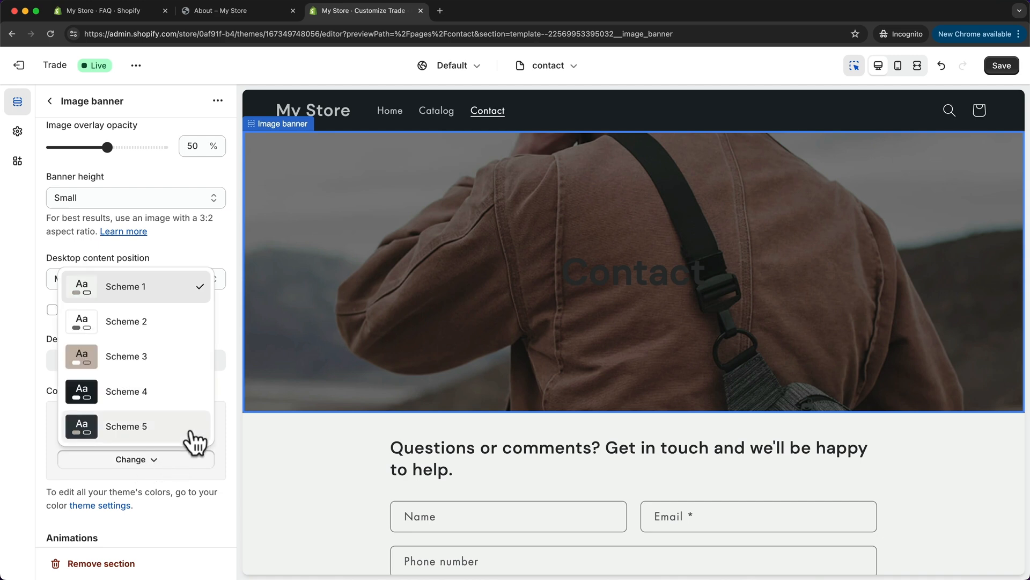
left_click(125, 390)
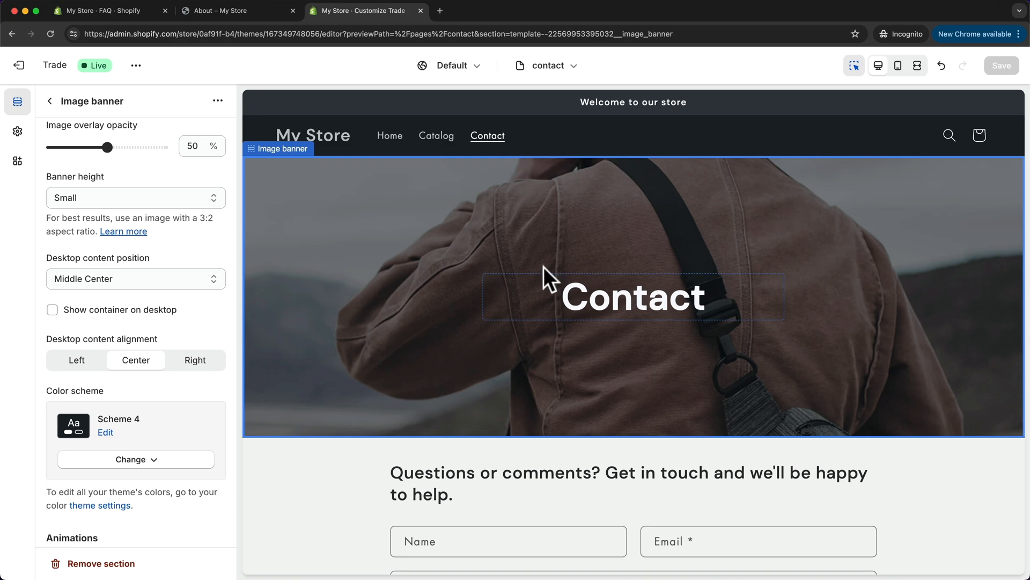
left_click(98, 11)
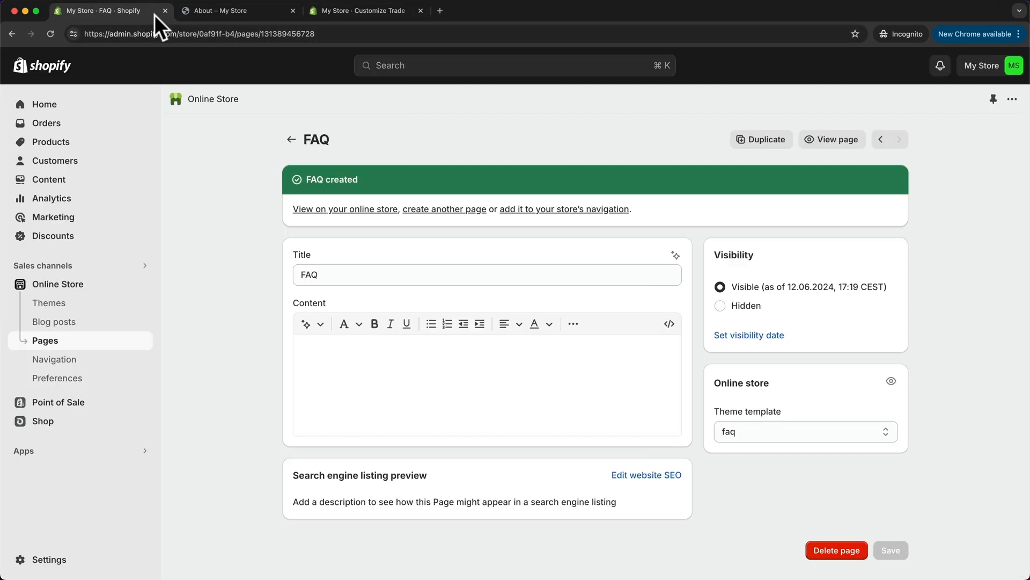
- Assign the 'contact' theme template to the Contact page under Online Store > Pages
left_click(45, 340)
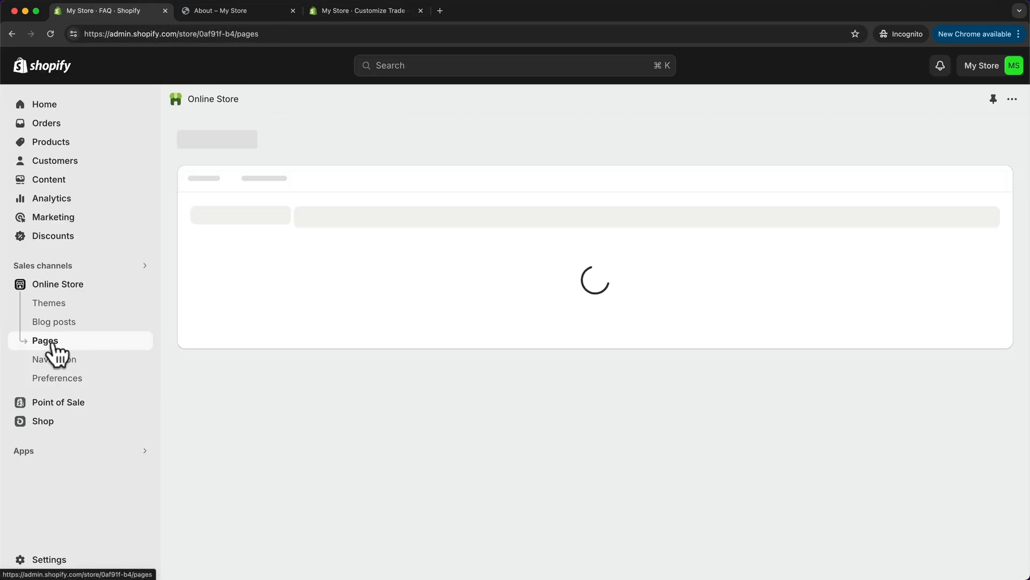
left_click(45, 340)
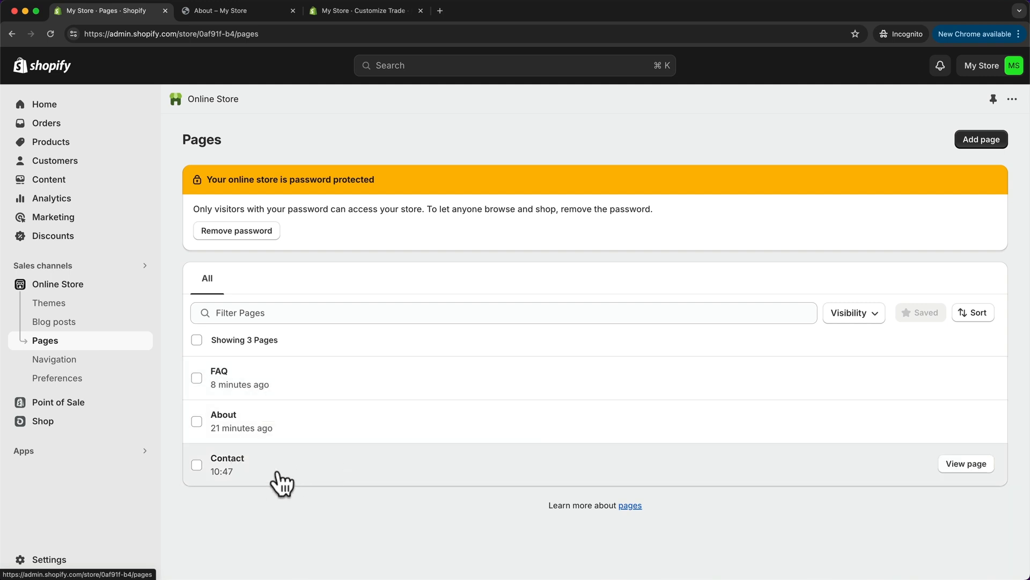
left_click(226, 458)
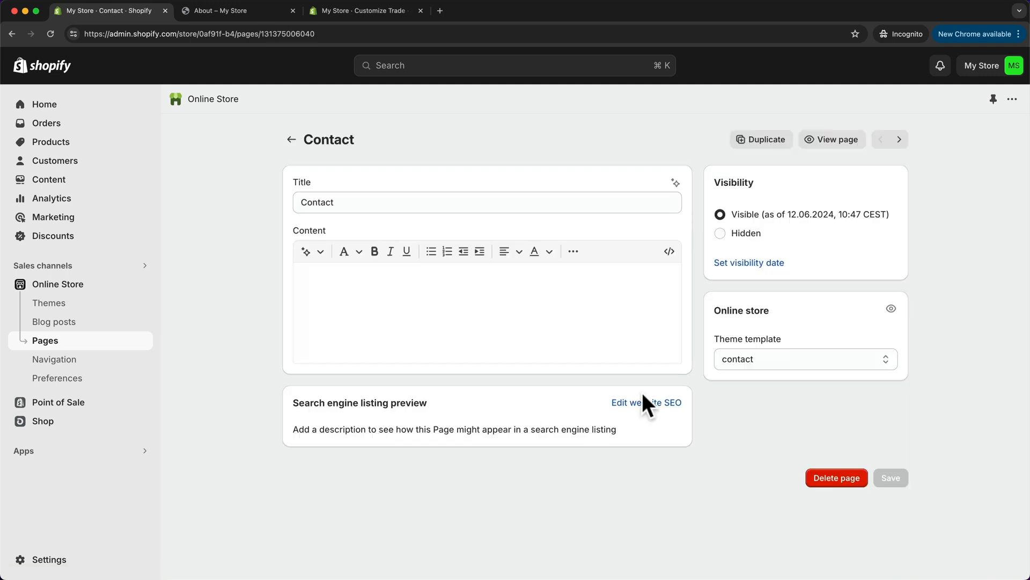
left_click(805, 358)
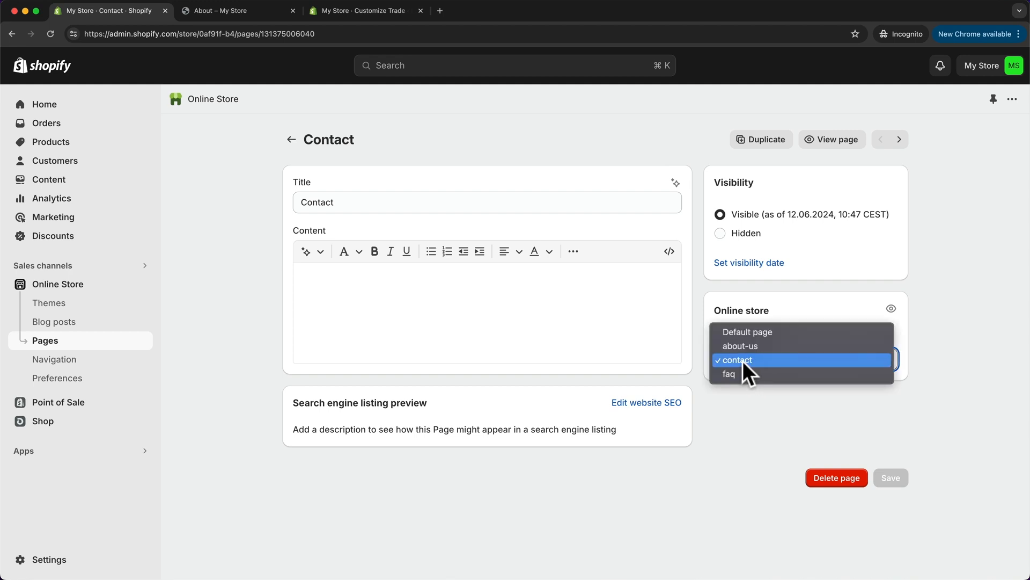
left_click(736, 360)
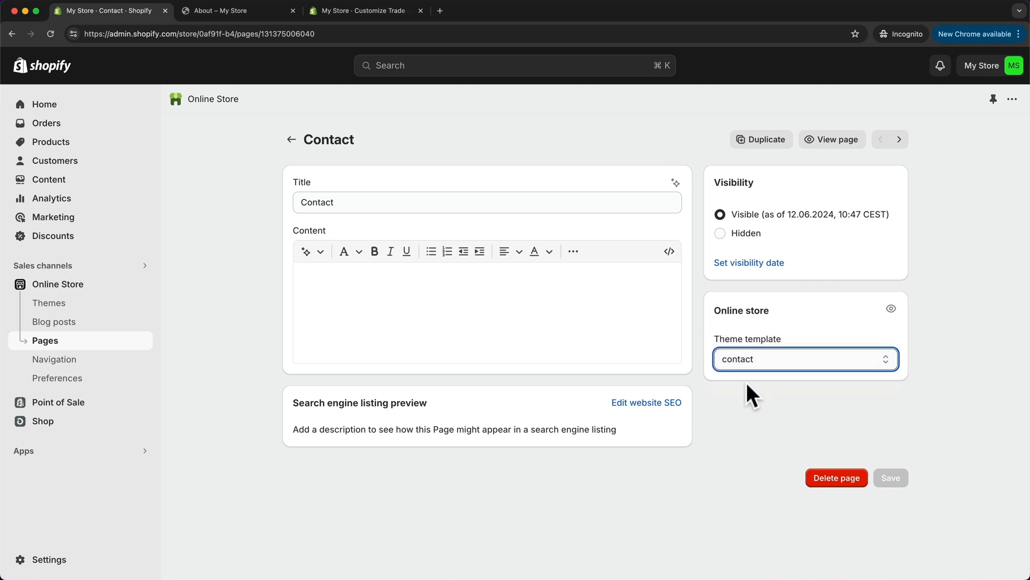